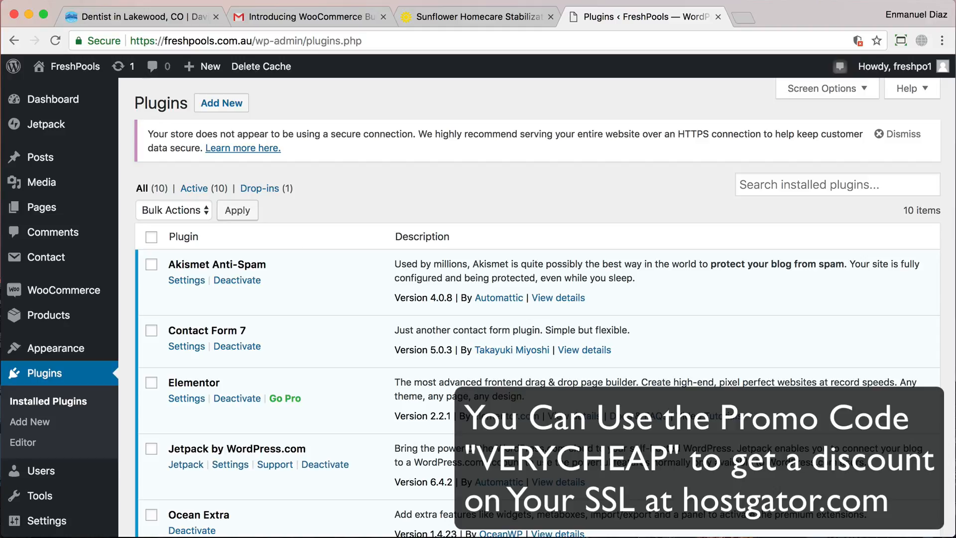
pyautogui.moveTo(131, 88)
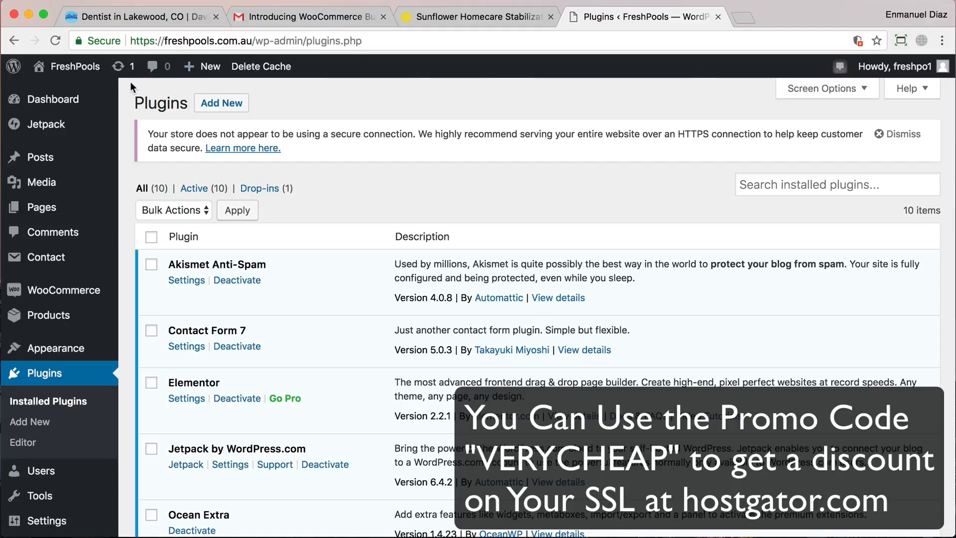
# Step: Visit the live FreshPools homepage from the admin bar
pyautogui.click(74, 65)
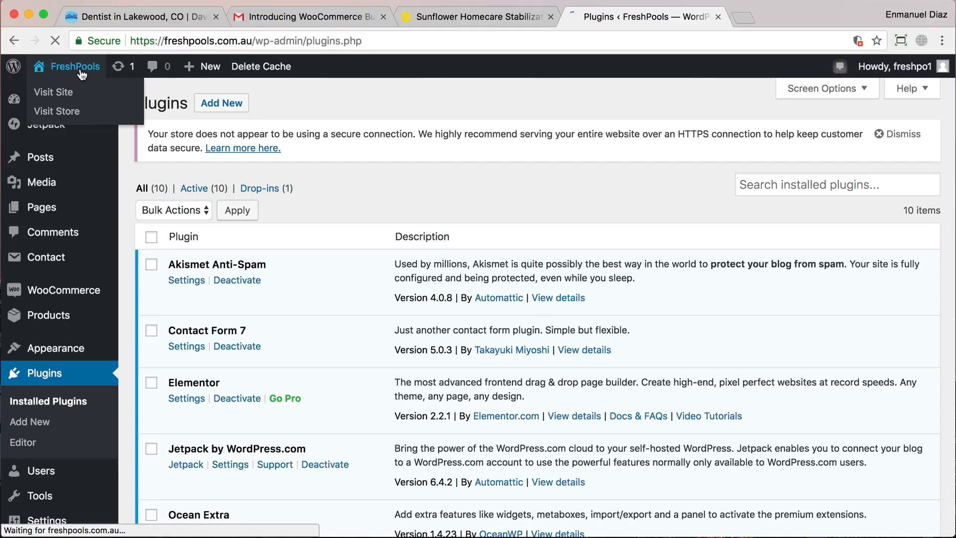
pyautogui.click(53, 92)
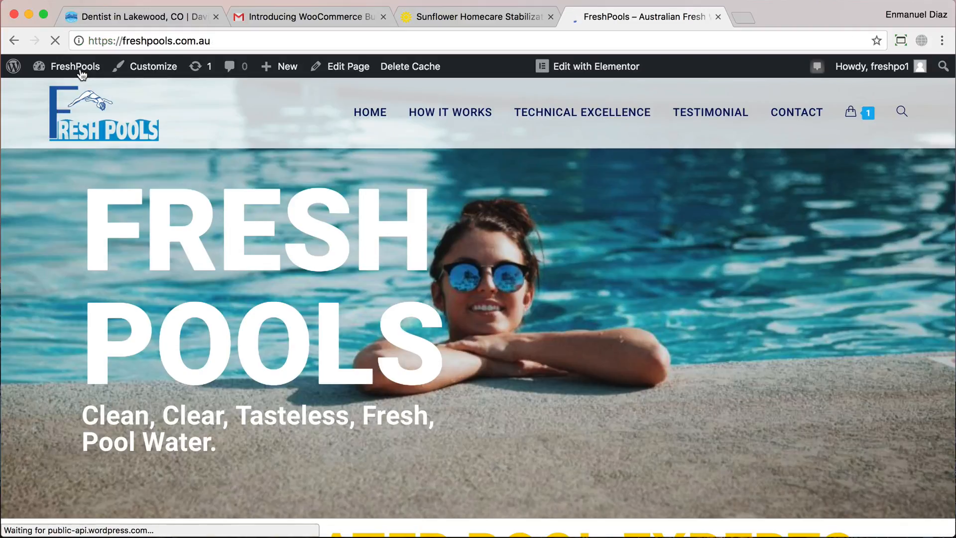
pyautogui.scroll(-3)
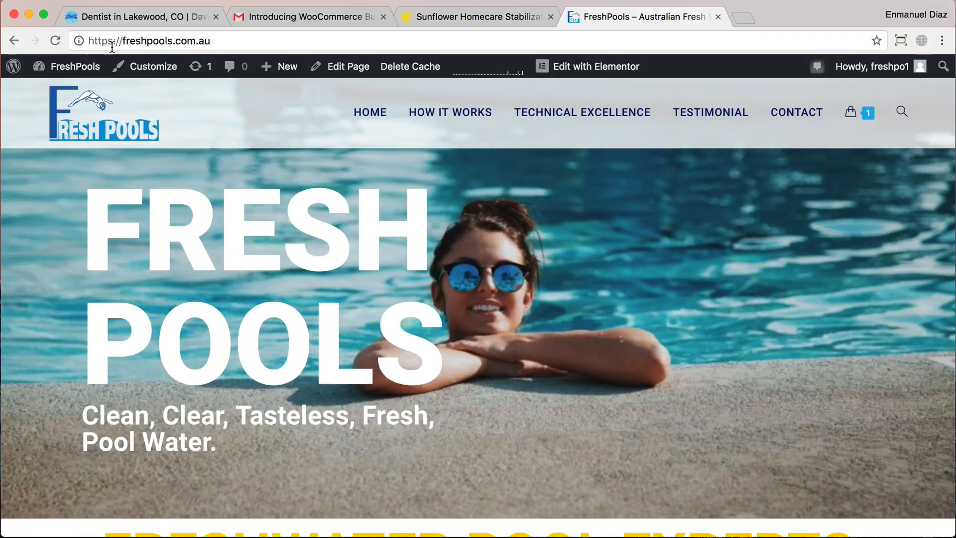
# Step: Check the address-bar connection details, which report the site as not fully secure
pyautogui.click(80, 41)
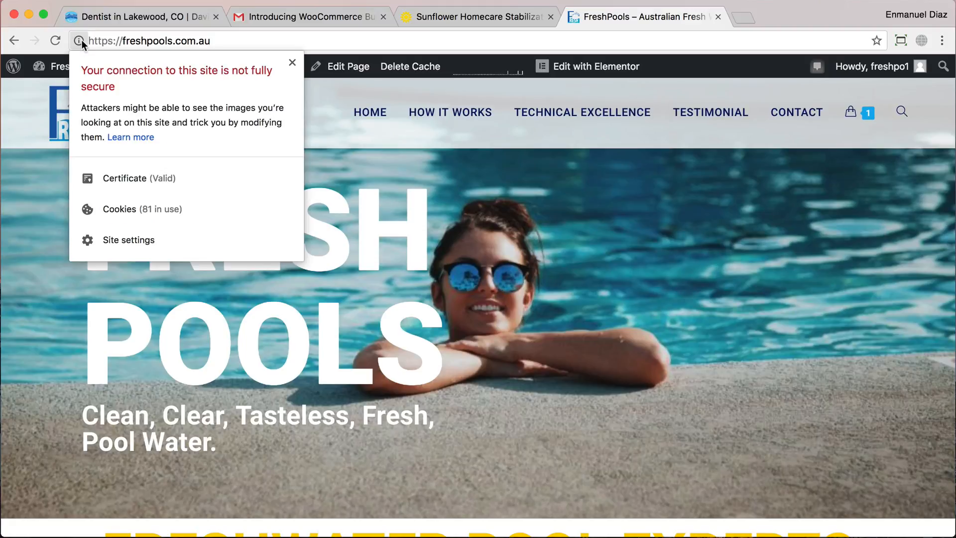
pyautogui.moveTo(397, 211)
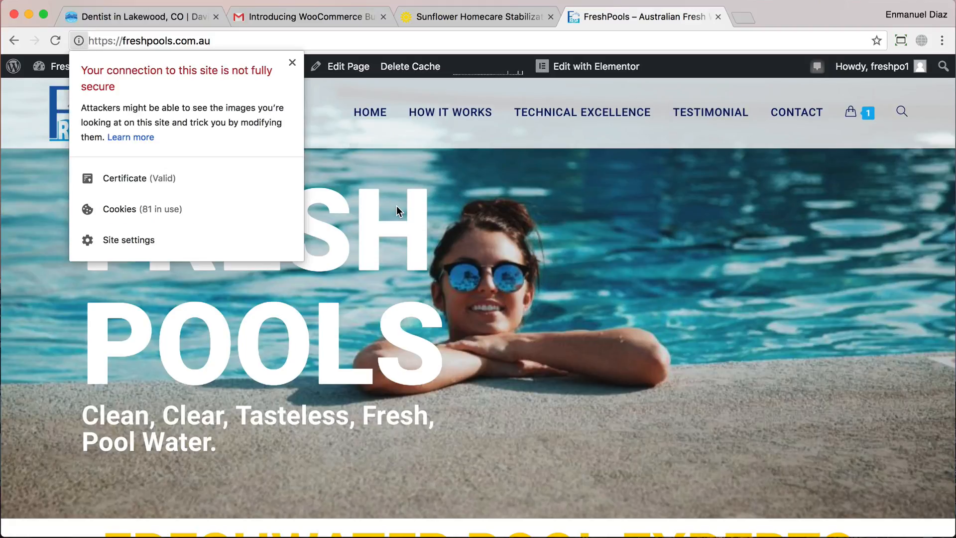
pyautogui.click(292, 63)
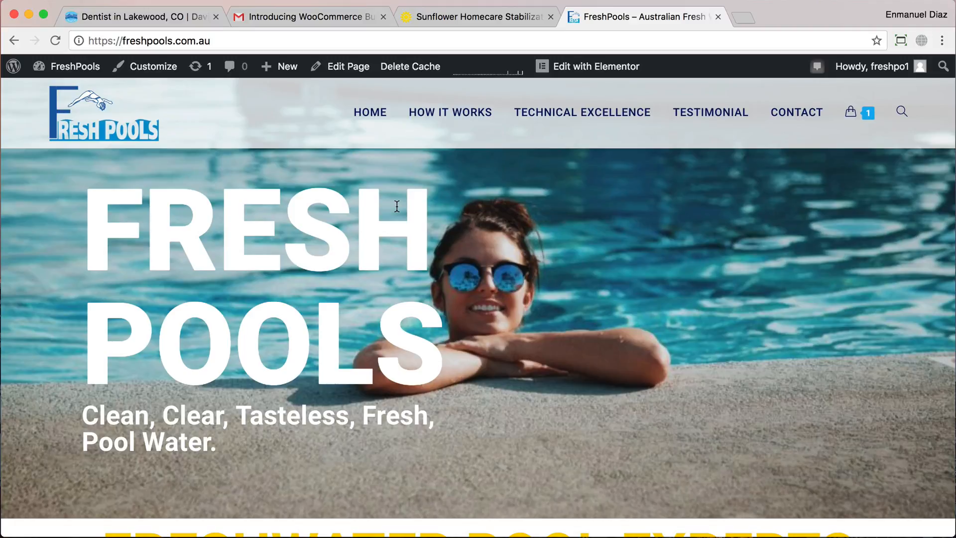
pyautogui.click(75, 67)
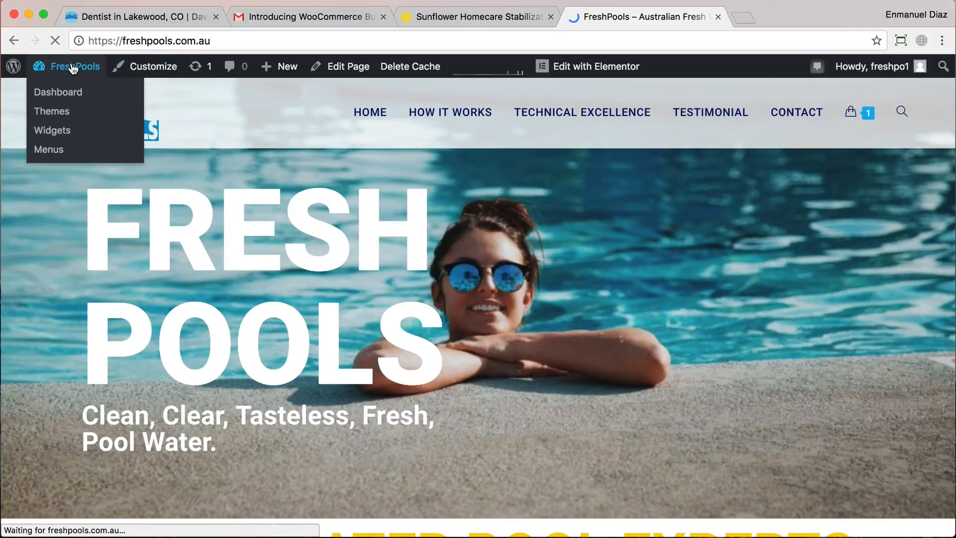
# Step: Search the plugin directory for 'ssl' so Really Simple SSL appears in the results
pyautogui.click(58, 91)
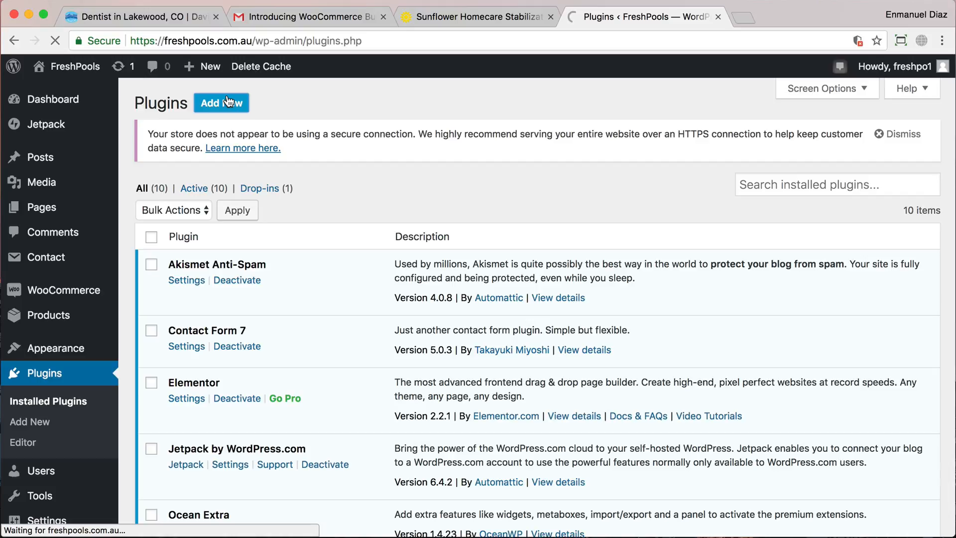
pyautogui.click(221, 102)
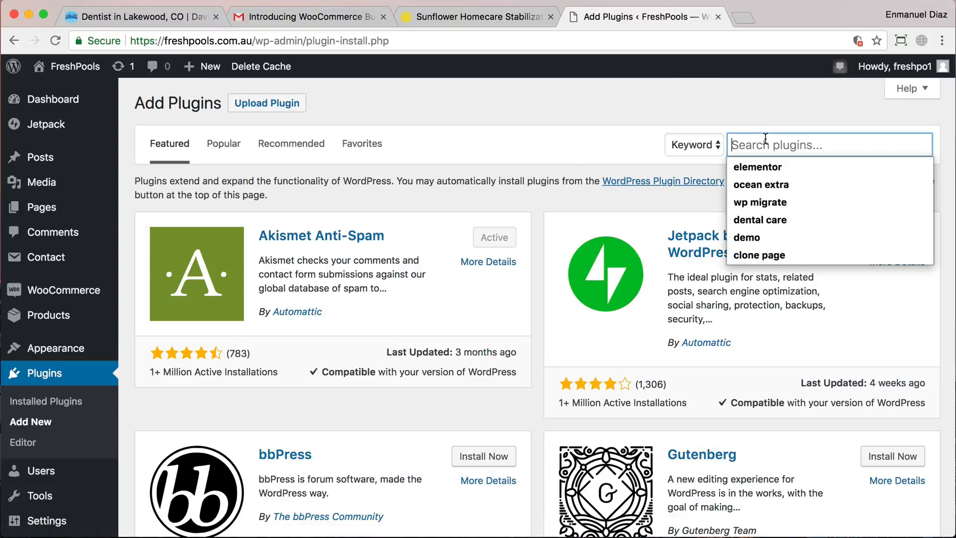
pyautogui.write('ssl')
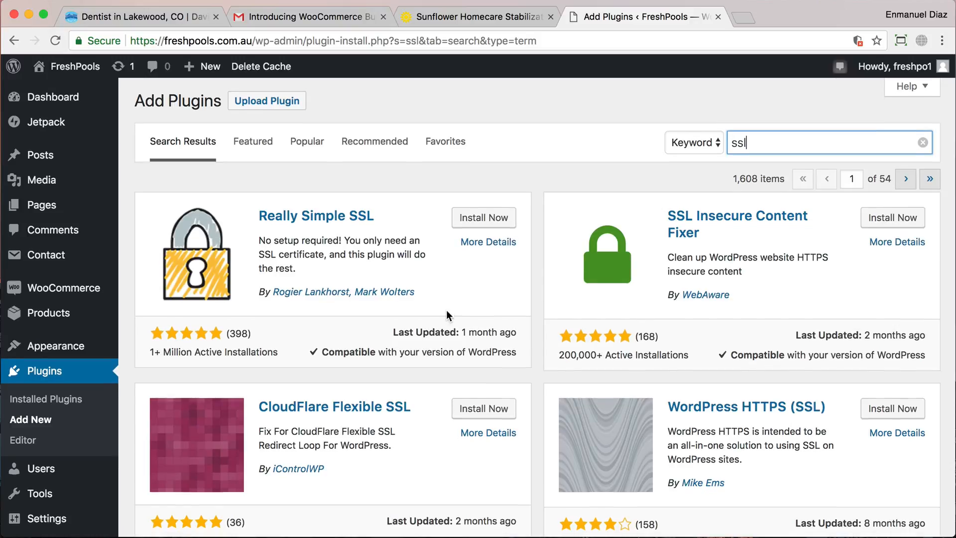
pyautogui.scroll(-3)
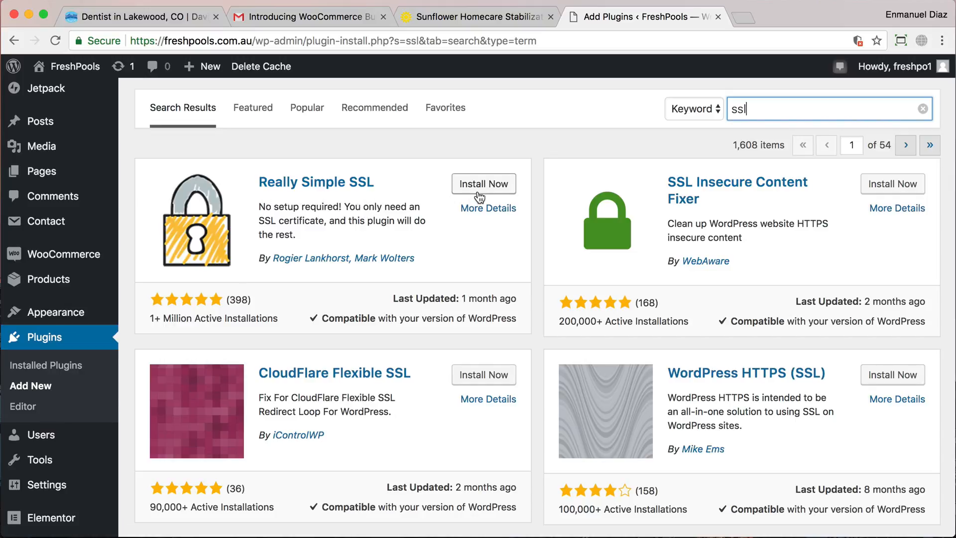
# Step: Install and activate the Really Simple SSL plugin
pyautogui.click(483, 183)
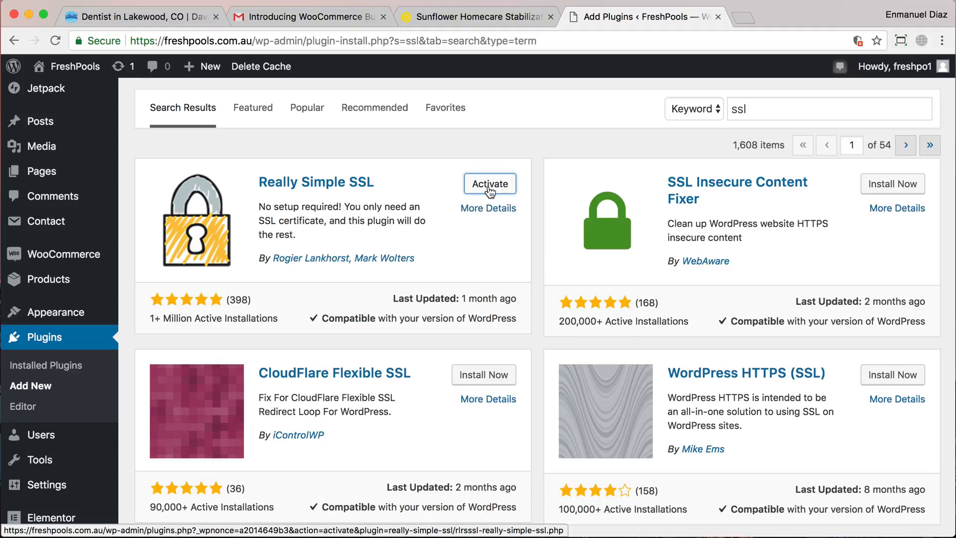
pyautogui.click(489, 183)
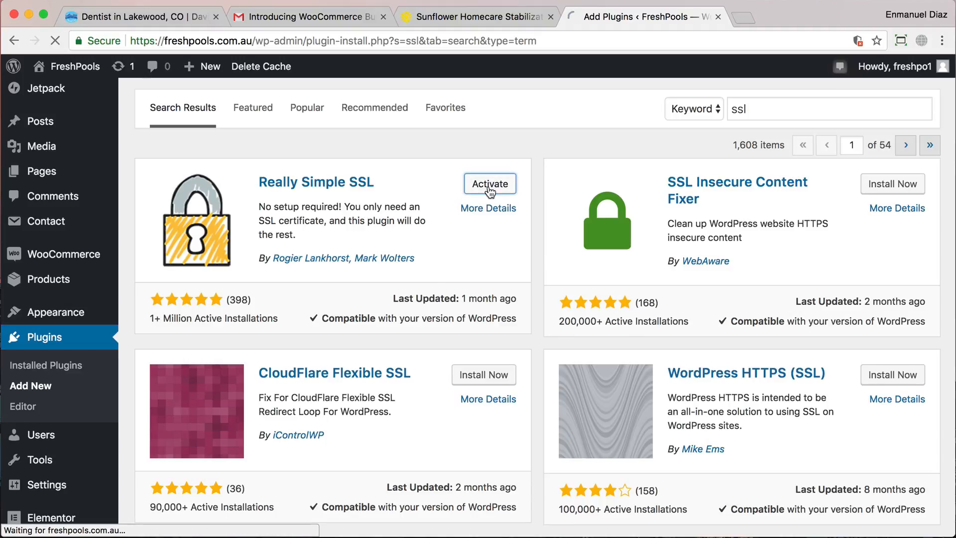
pyautogui.click(490, 184)
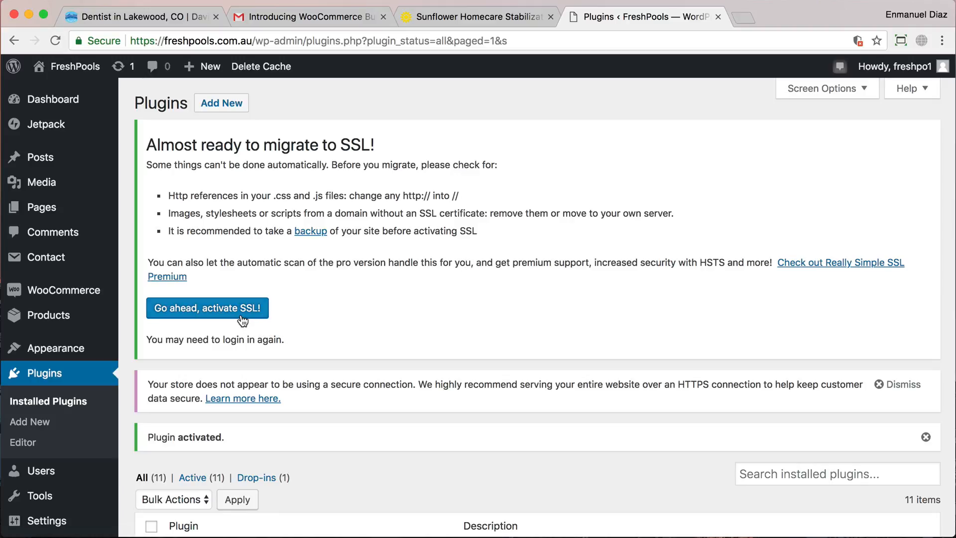
# Step: Confirm 'Go ahead, activate SSL!' to switch the whole site to SSL
pyautogui.scroll(-3)
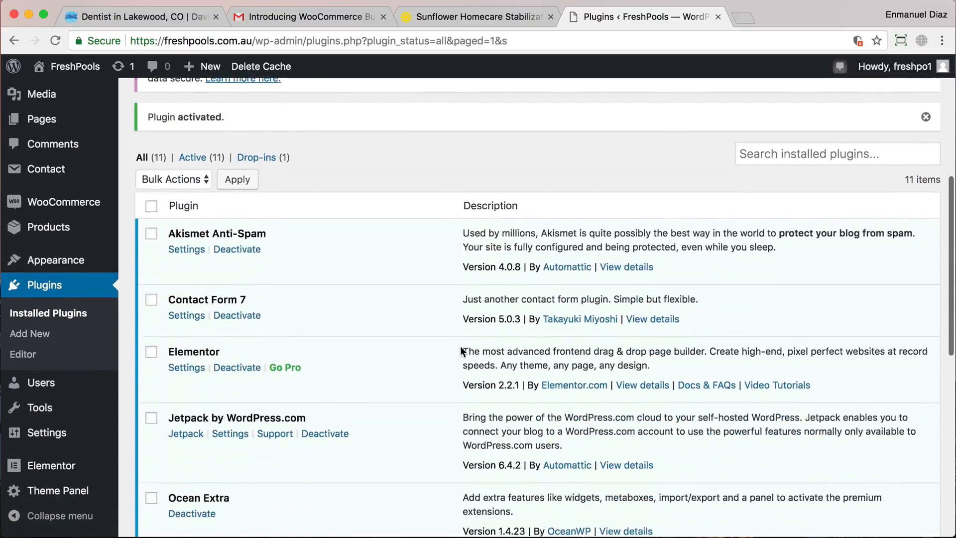
pyautogui.scroll(-3)
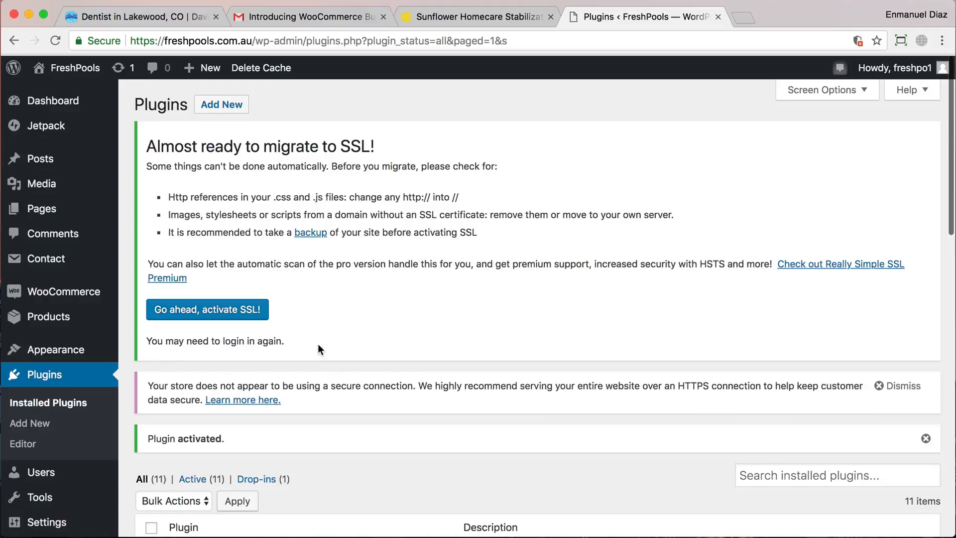
pyautogui.click(208, 308)
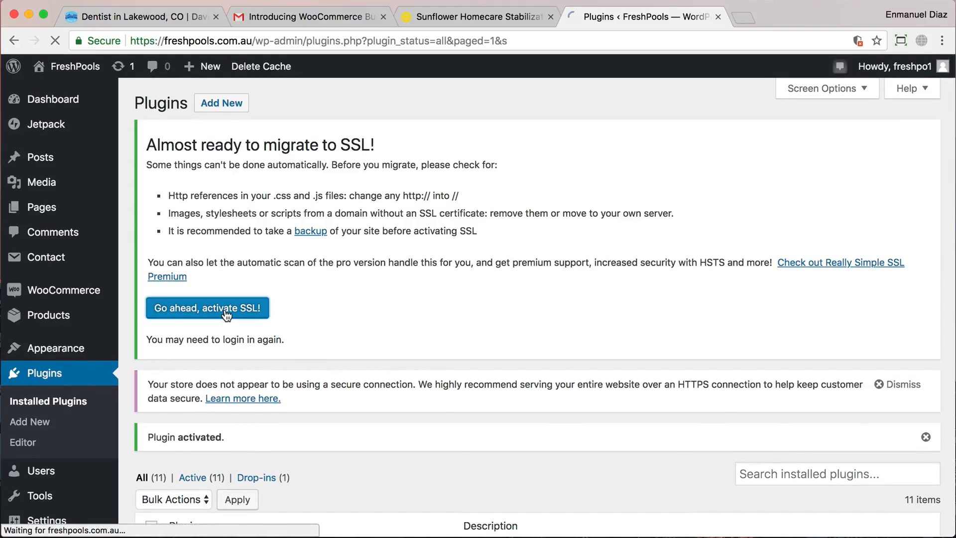
pyautogui.click(207, 308)
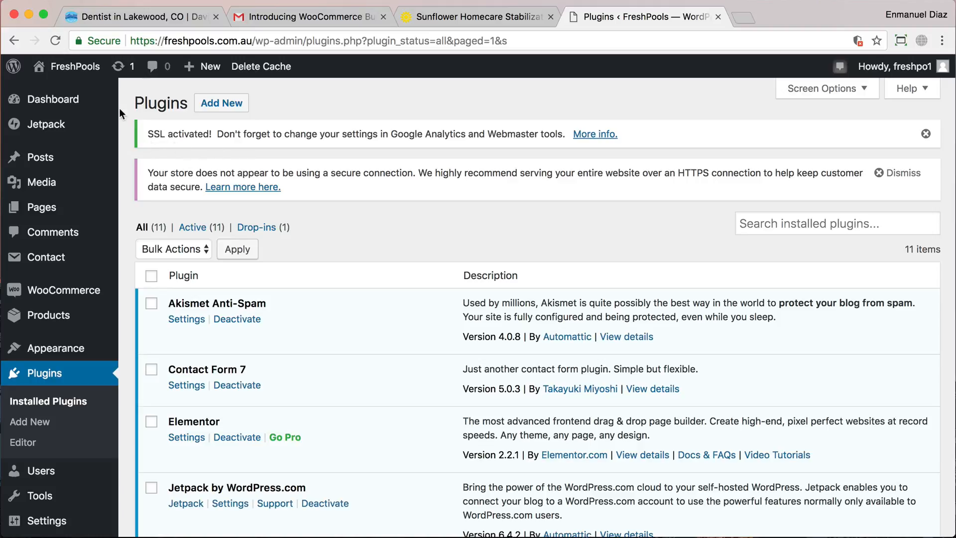
# Step: Visit the site over https, then head back to the dashboard, reaching the login screen
pyautogui.click(75, 66)
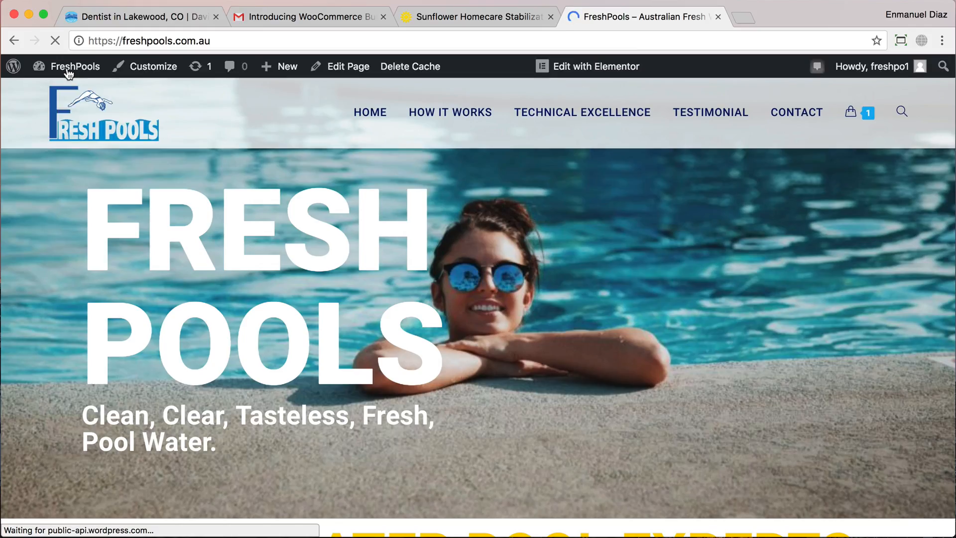
pyautogui.click(79, 40)
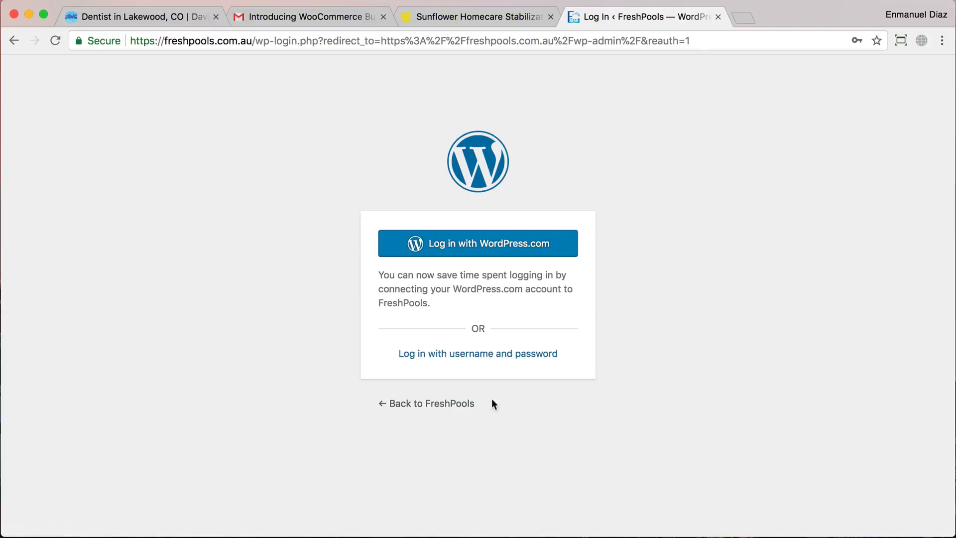
# Step: Log back into the FreshPools admin with username and password over https
pyautogui.click(477, 352)
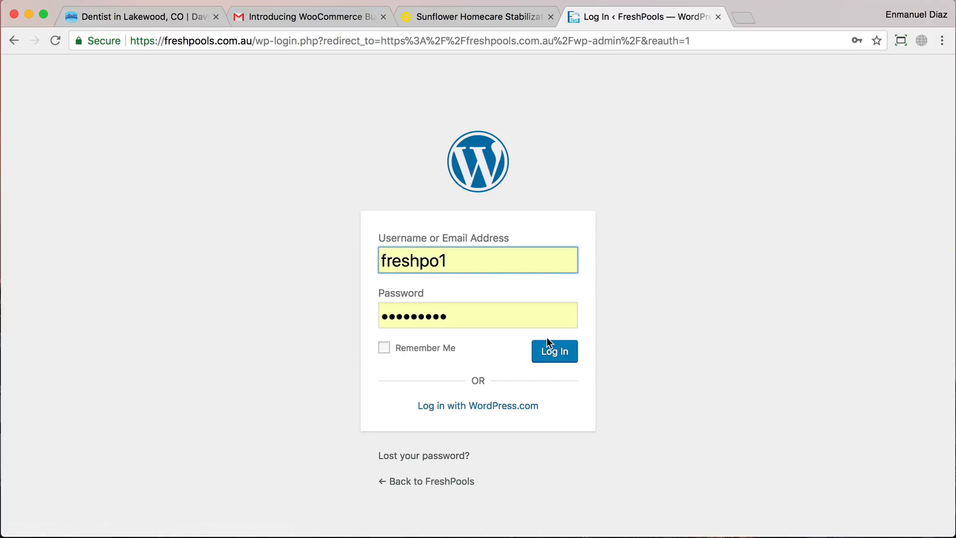
pyautogui.click(553, 351)
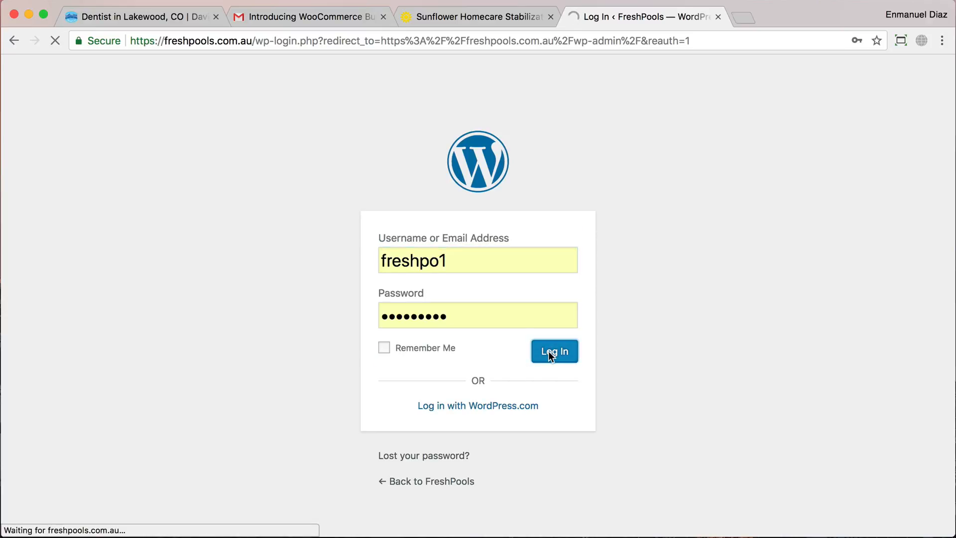
pyautogui.click(553, 351)
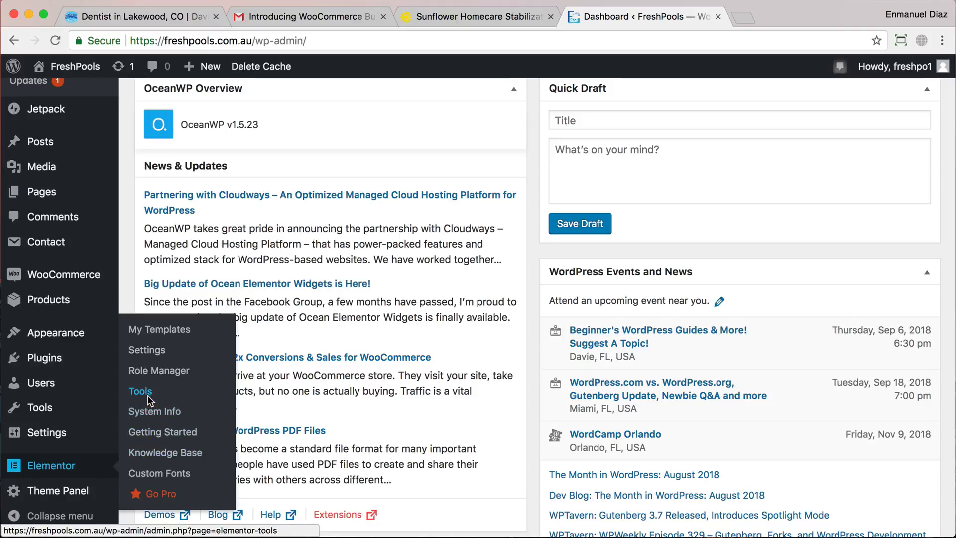
# Step: Go to Elementor > Tools from the admin sidebar
pyautogui.click(140, 391)
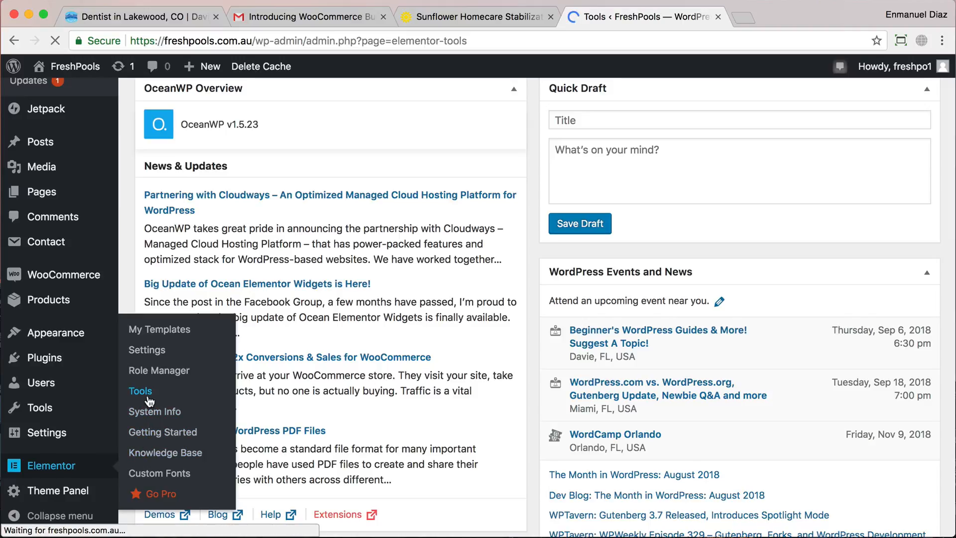
pyautogui.click(141, 391)
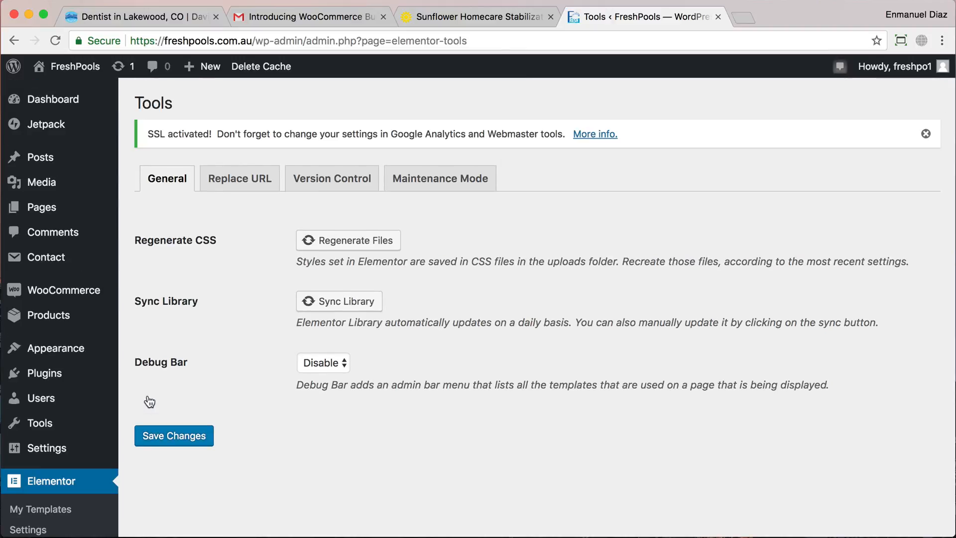
pyautogui.moveTo(254, 207)
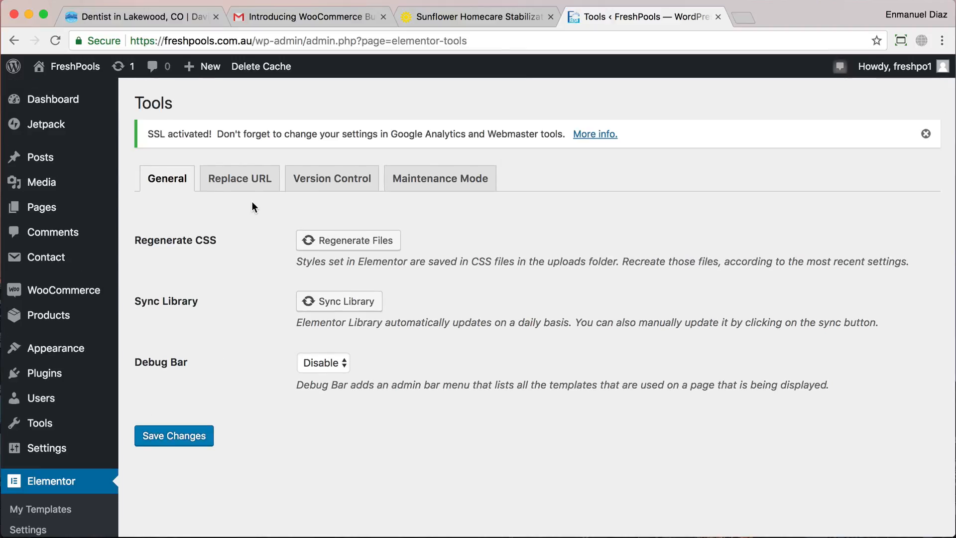
pyautogui.click(239, 178)
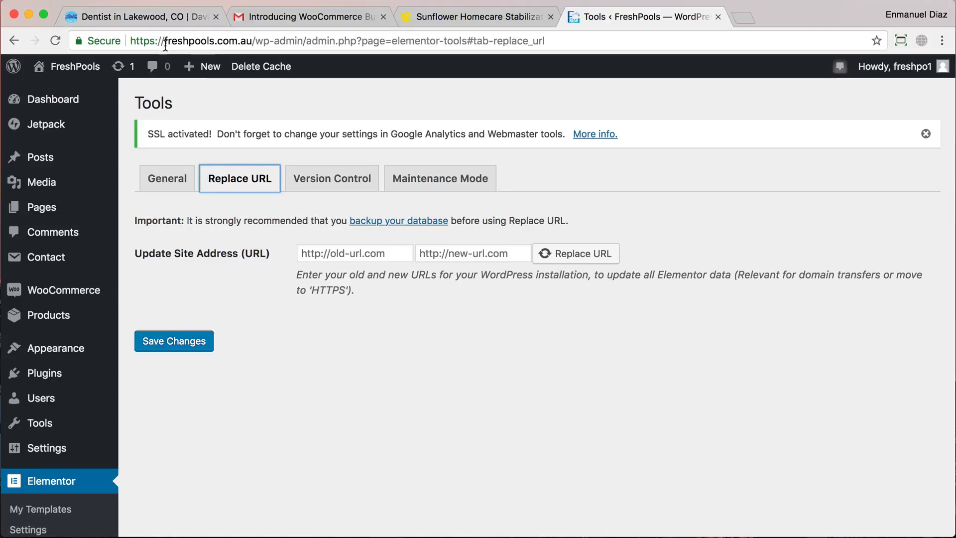
pyautogui.doubleClick(191, 39)
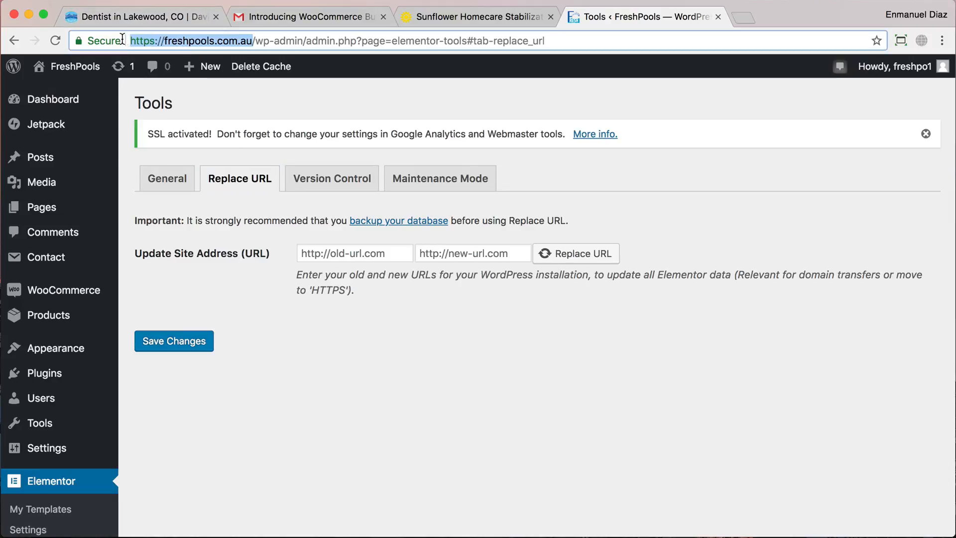
pyautogui.click(191, 40)
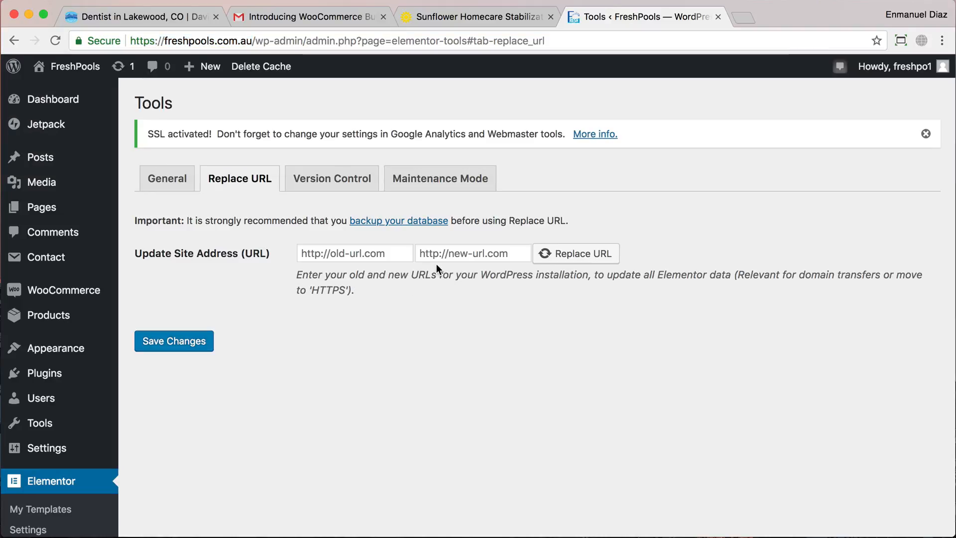
pyautogui.write('https://freshpools.com.au/')
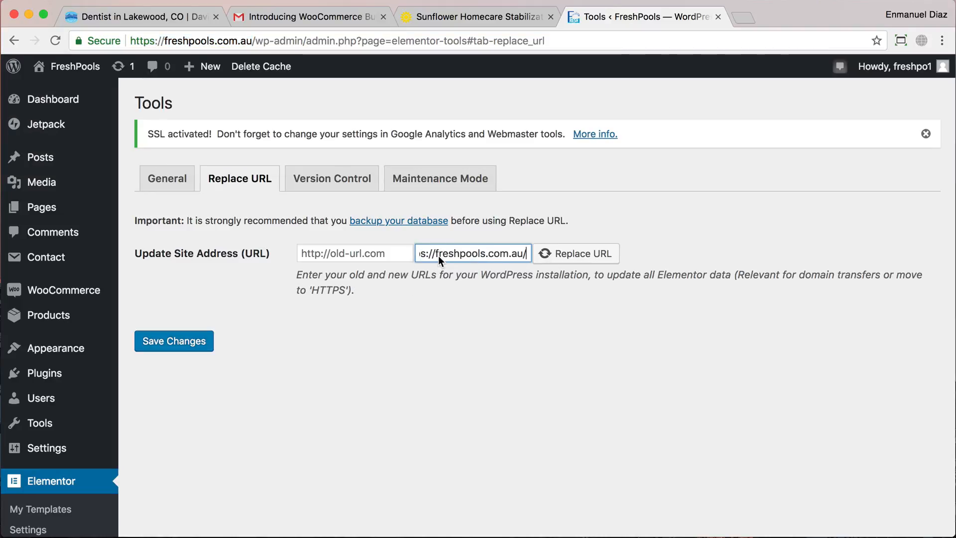
# Step: Fill the old and new URL fields with the http and https FreshPools addresses
pyautogui.click(355, 253)
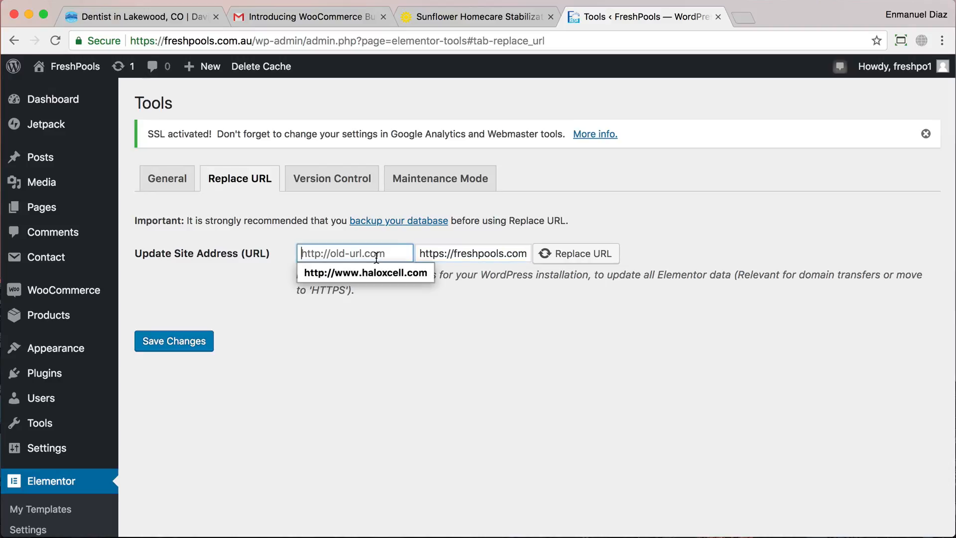
pyautogui.write('https://freshpools.com.a')
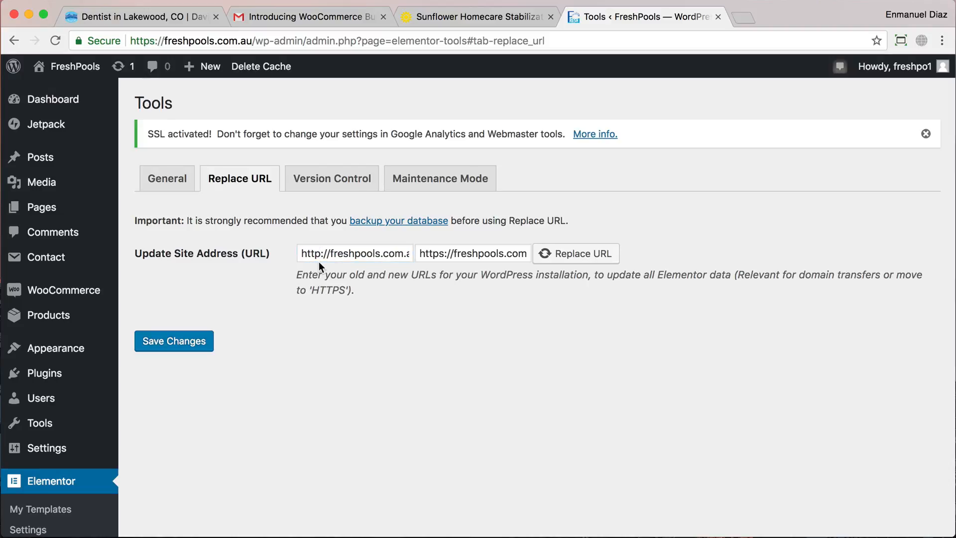
pyautogui.moveTo(576, 253)
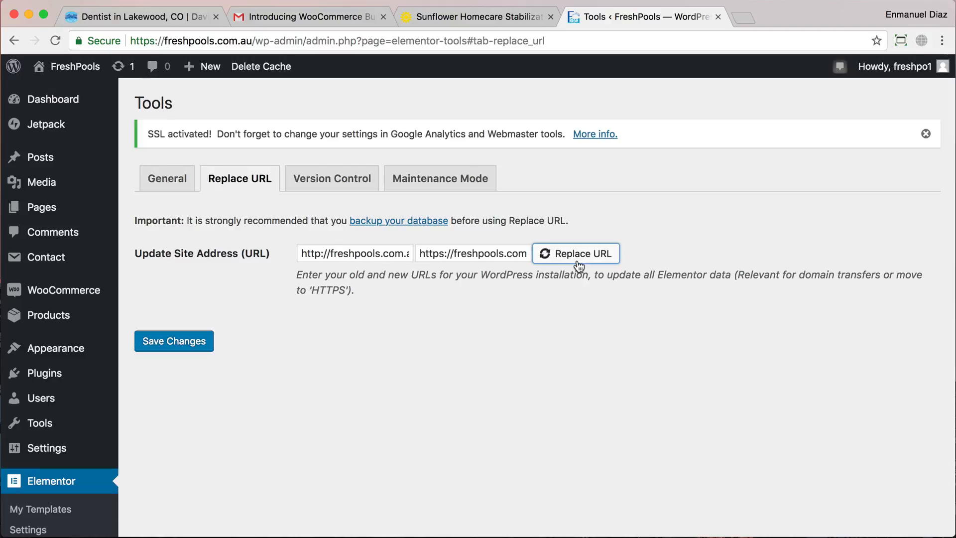
# Step: Run Replace URL (42 rows affected) and save the changes
pyautogui.click(574, 253)
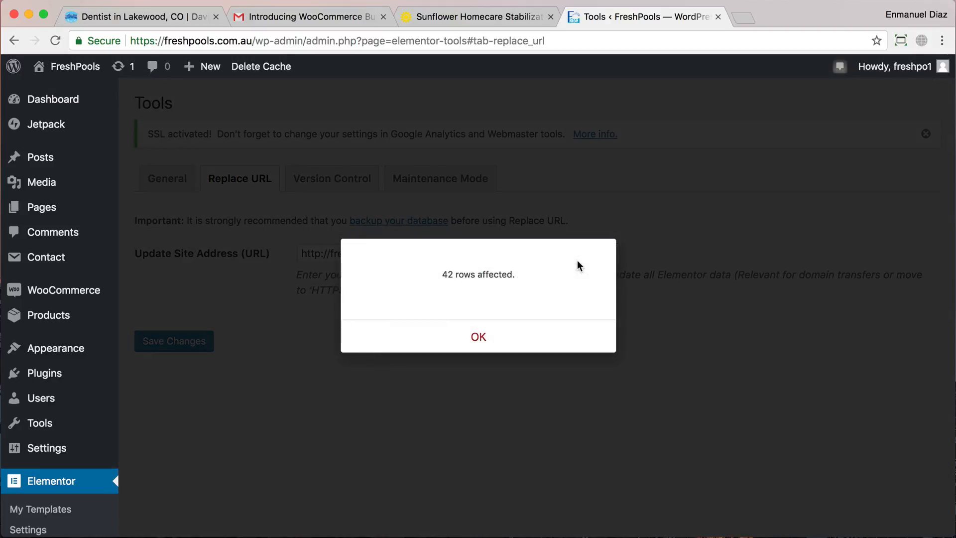
pyautogui.moveTo(465, 280)
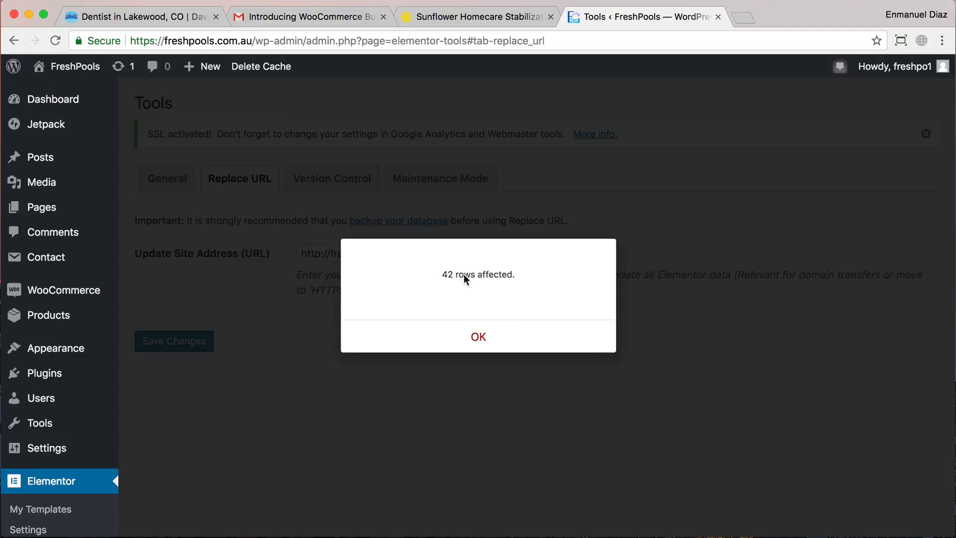
pyautogui.moveTo(430, 278)
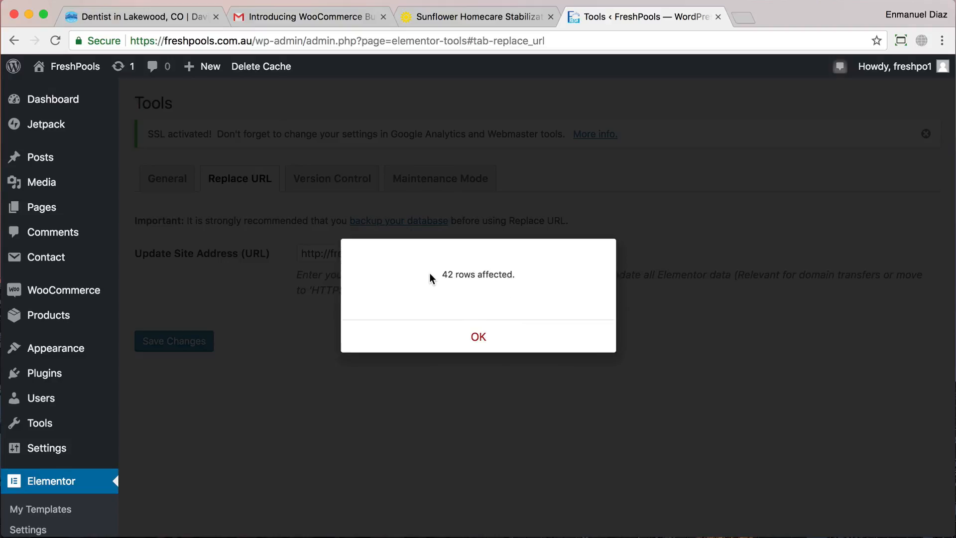
pyautogui.moveTo(478, 337)
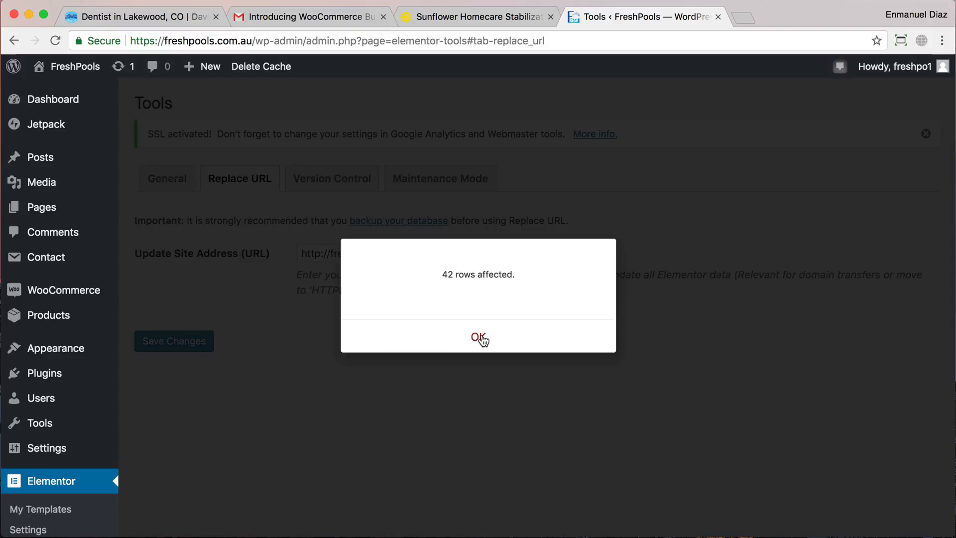
pyautogui.click(478, 338)
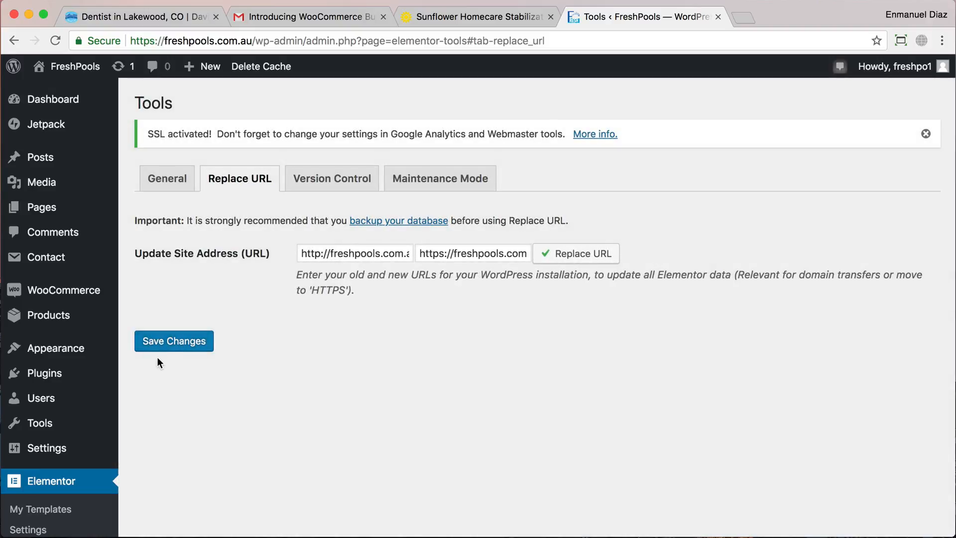
pyautogui.click(174, 341)
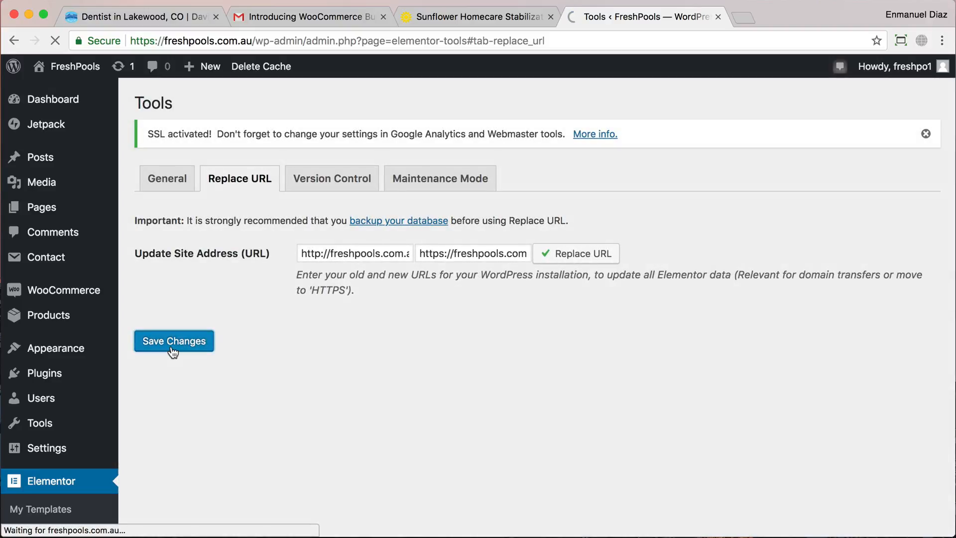
pyautogui.click(173, 340)
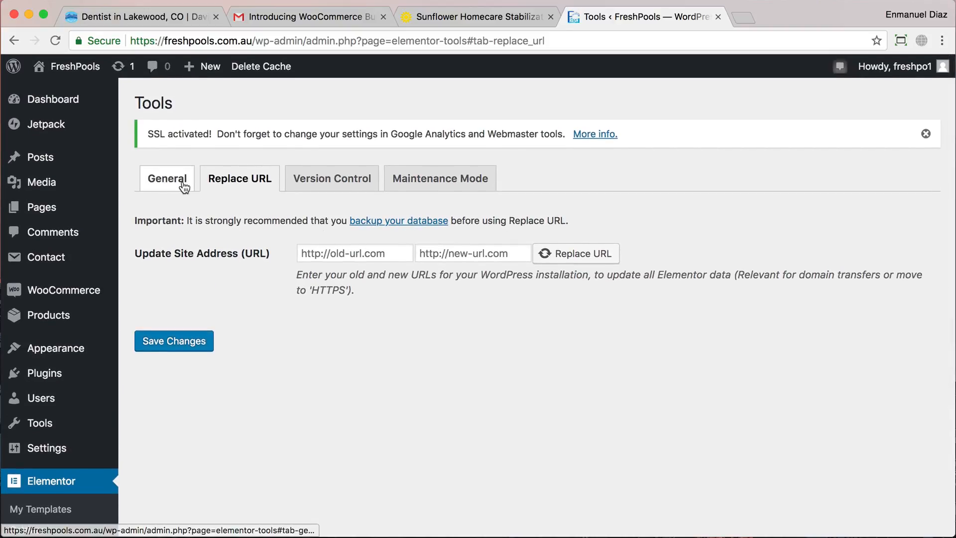
# Step: On the General tab, regenerate CSS files, sync the library and save changes
pyautogui.click(166, 178)
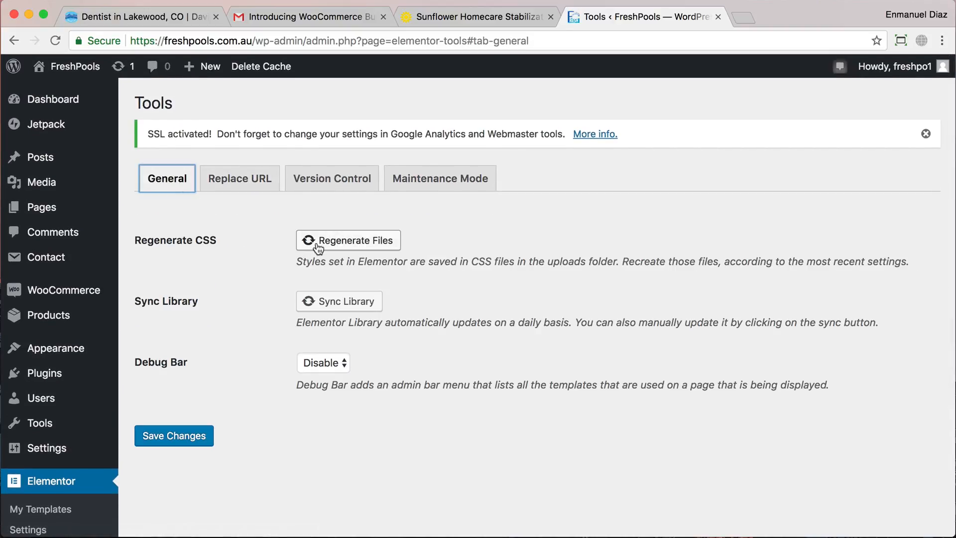
pyautogui.click(347, 240)
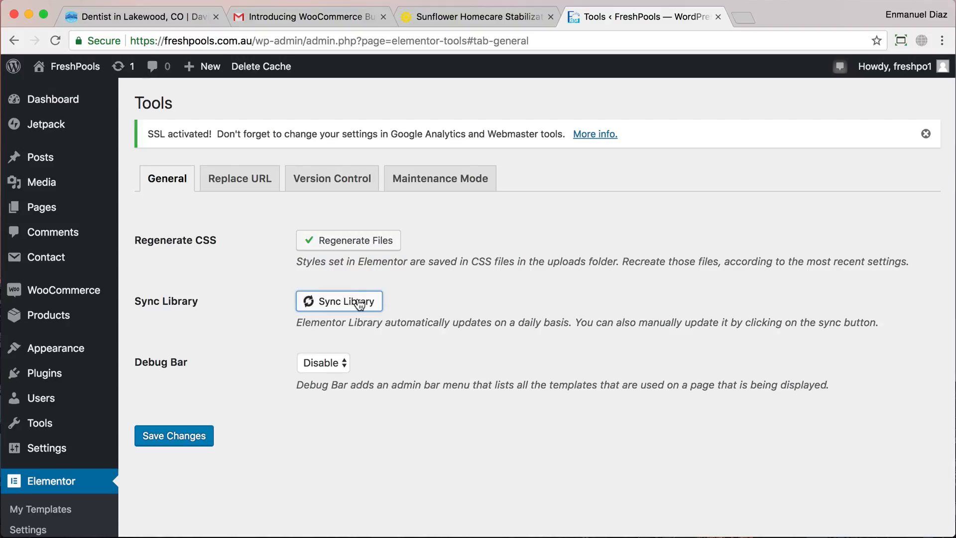
pyautogui.click(339, 301)
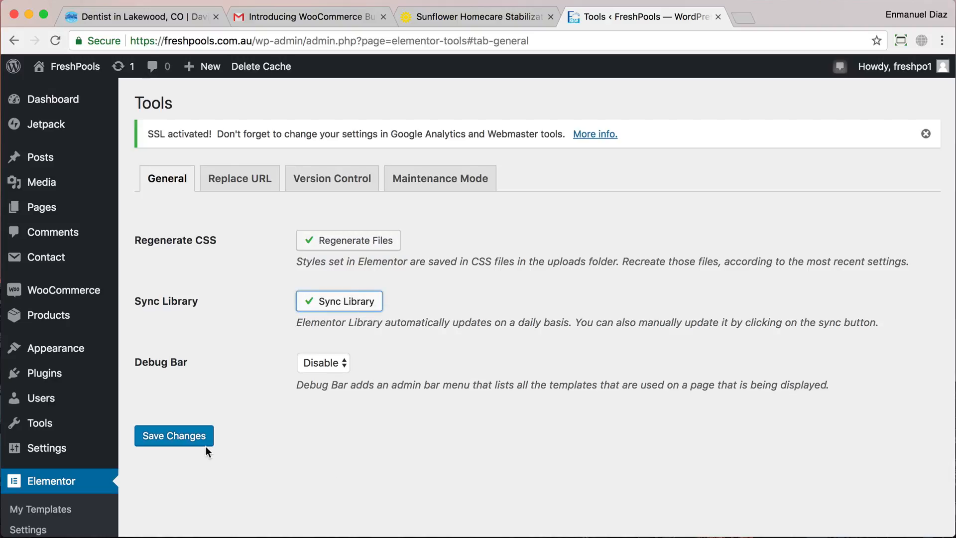
pyautogui.click(173, 435)
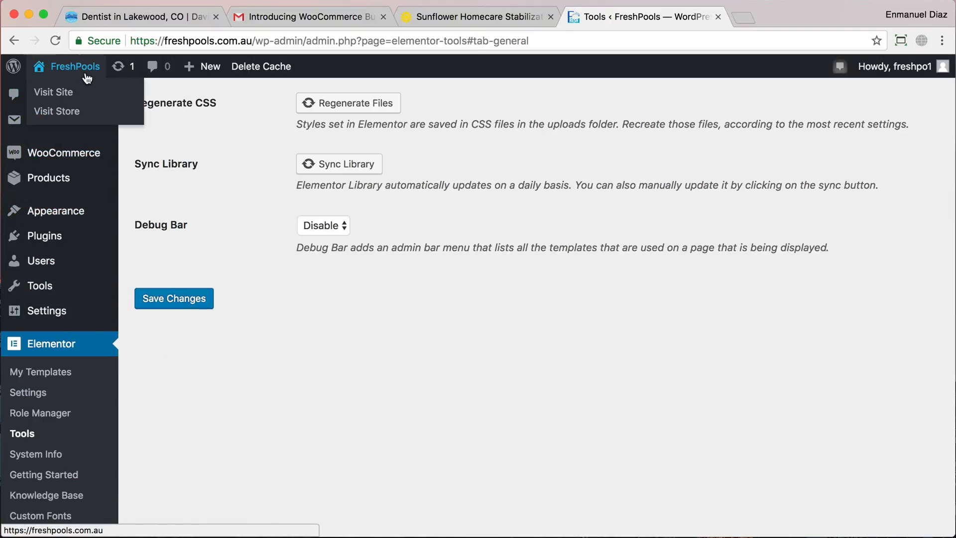
# Step: Visit the live site over https and load its How It Works page
pyautogui.click(53, 92)
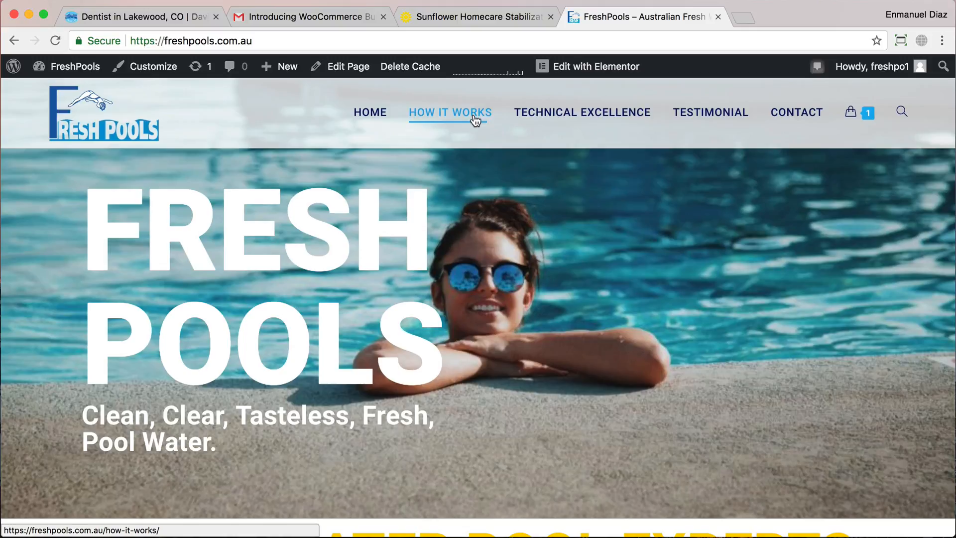
pyautogui.click(450, 112)
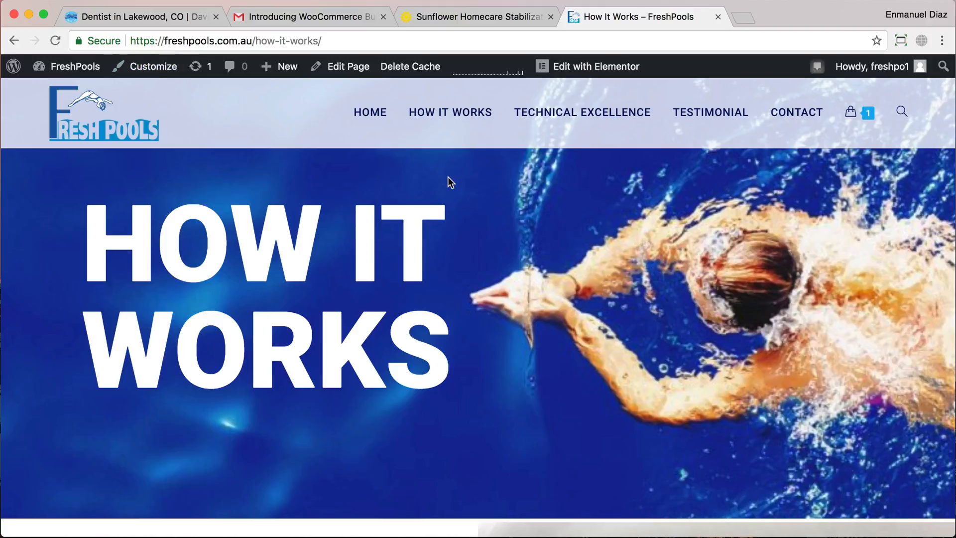
pyautogui.moveTo(430, 180)
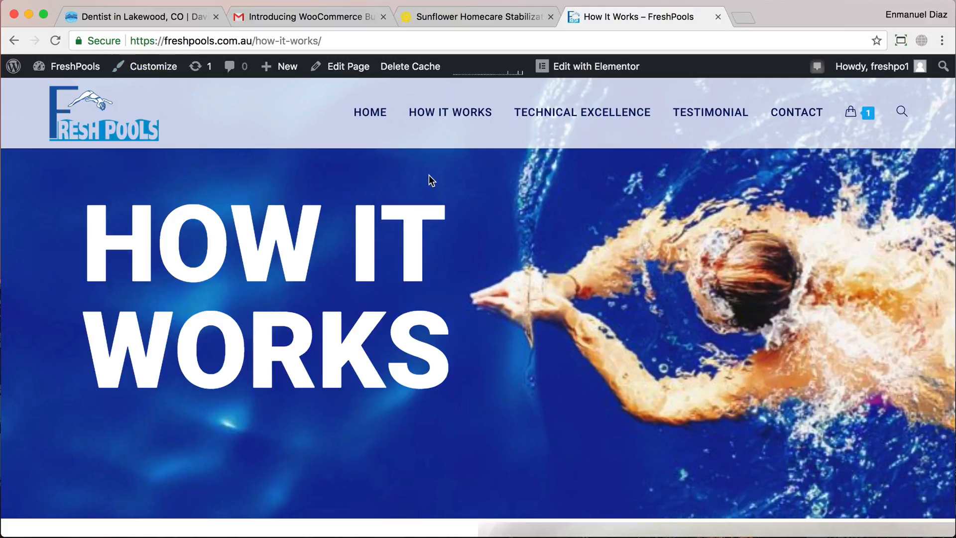